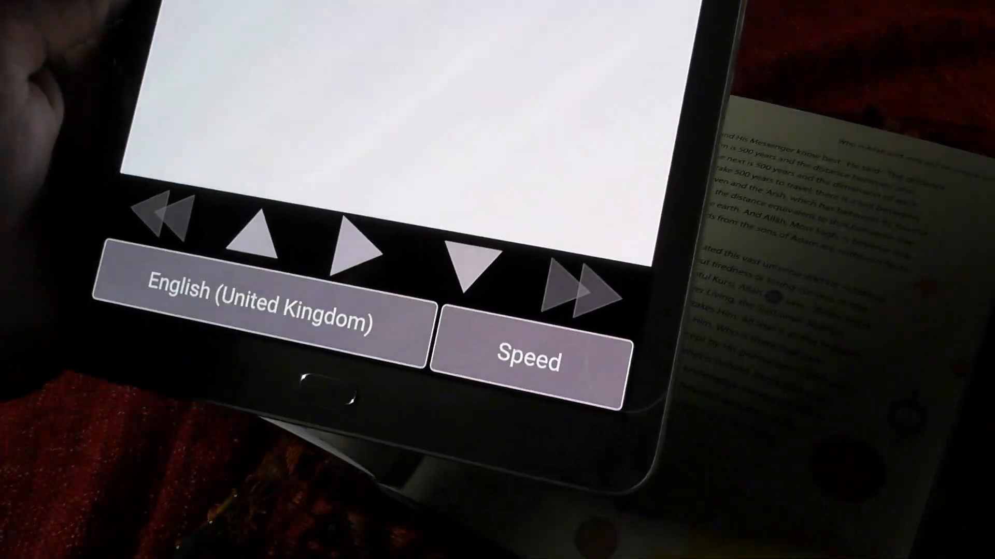
# Open the Speed dialog, currently showing playback speed at 25%
pyautogui.click(531, 348)
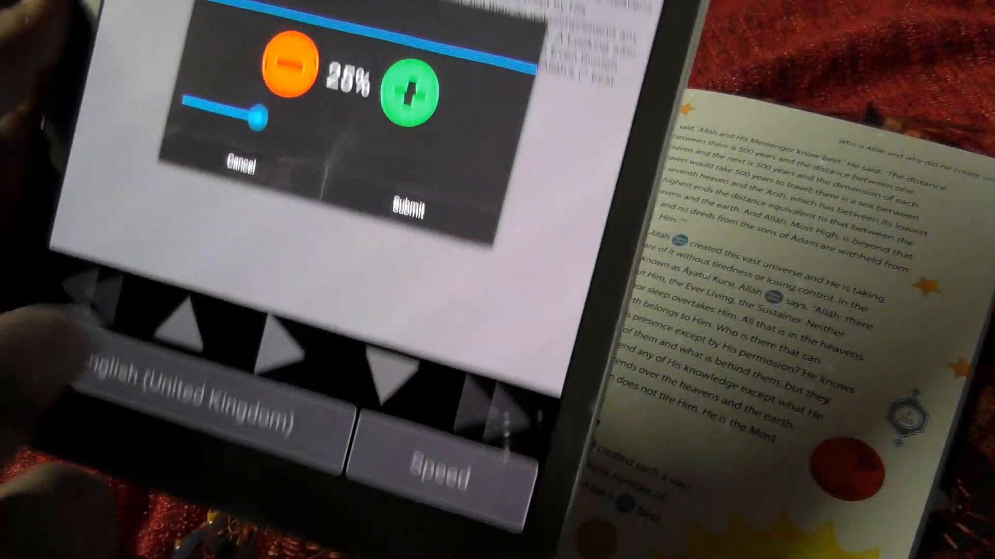